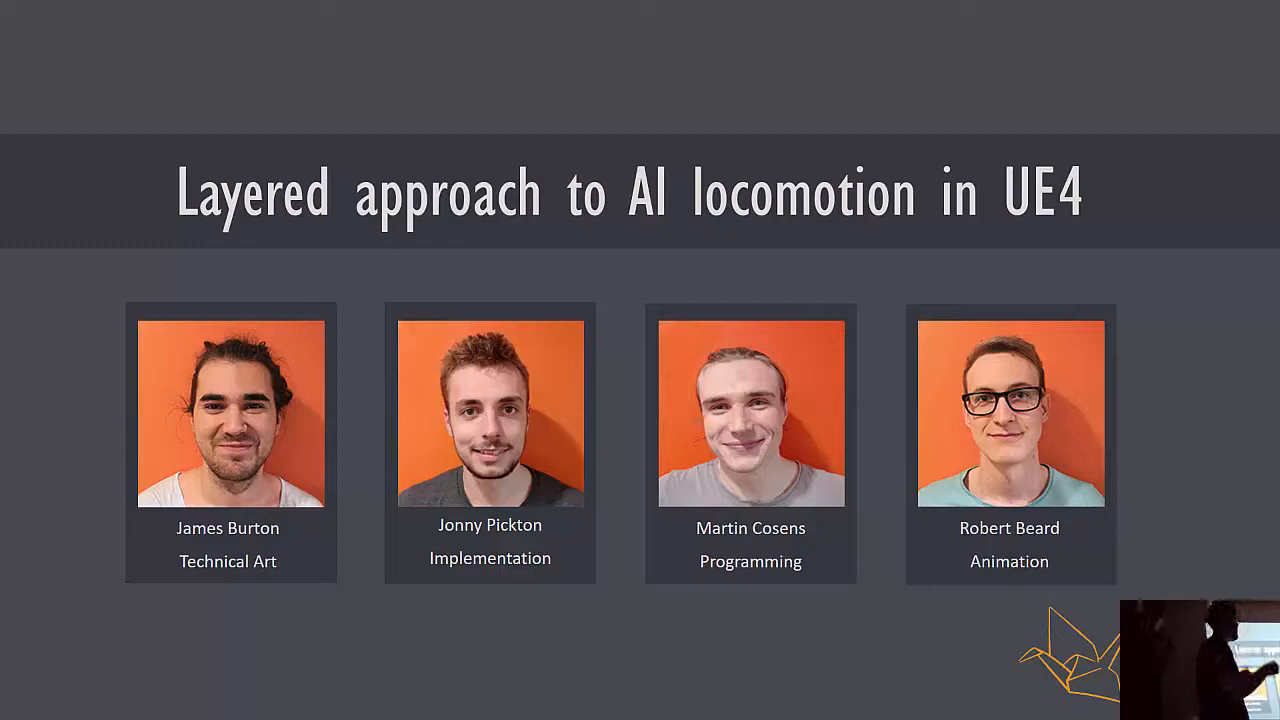
key(Right)
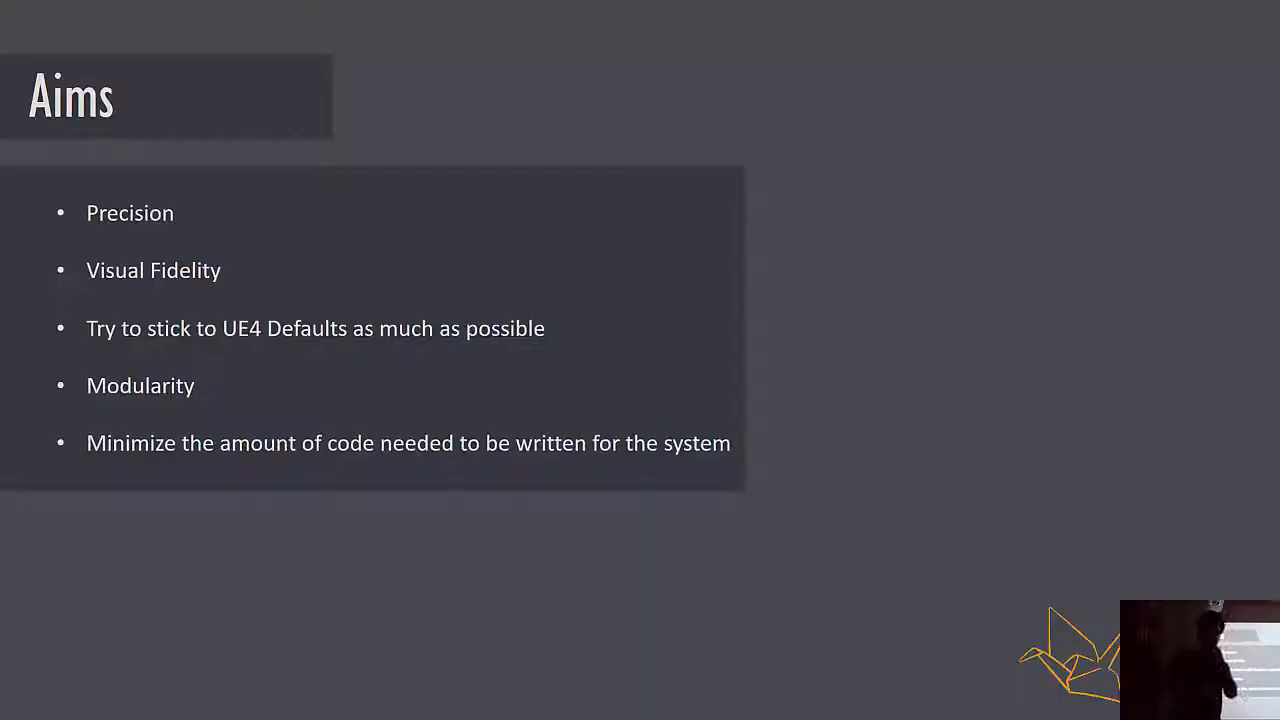
key(Right)
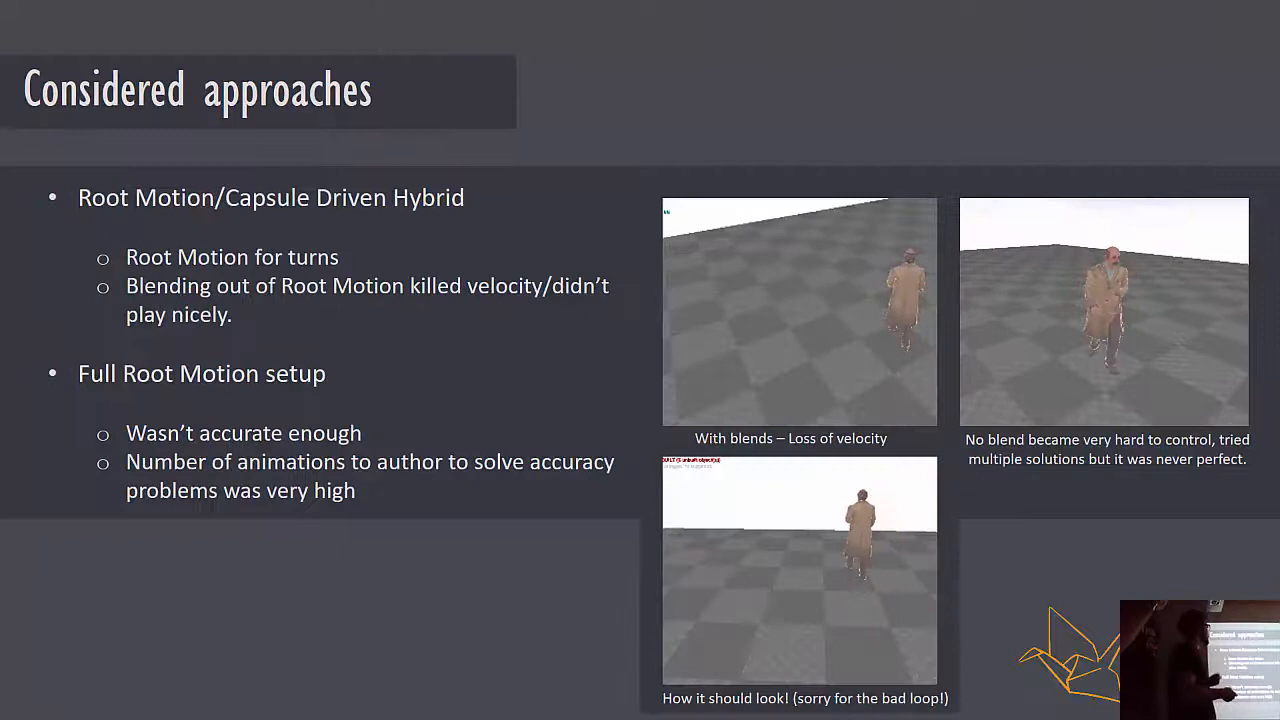